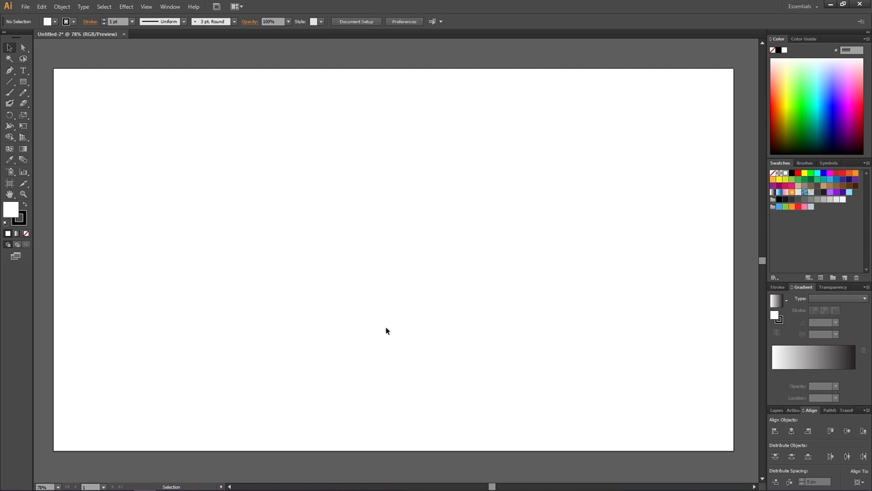
# Use the Rectangle tool to draw a small purple square at the artboard centre
pyautogui.click(22, 81)
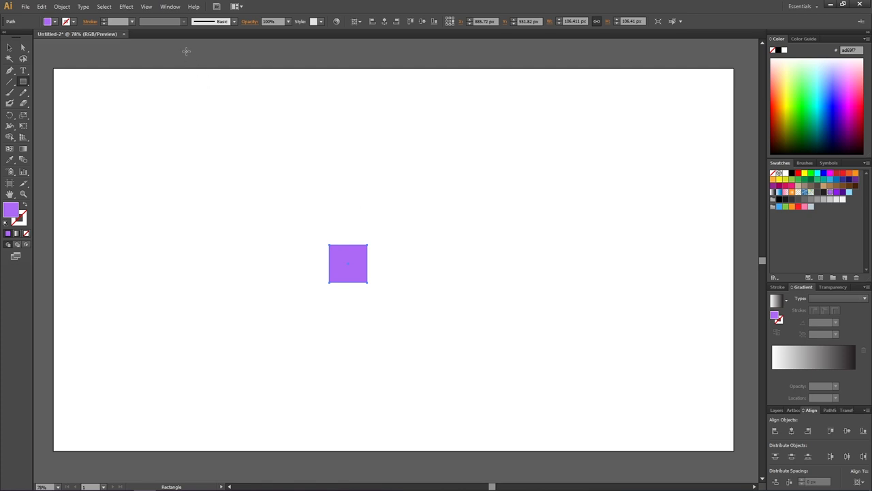
# Apply 3D Extrude & Bevel with preview, Isometric Left position and 106 pt depth
pyautogui.click(126, 6)
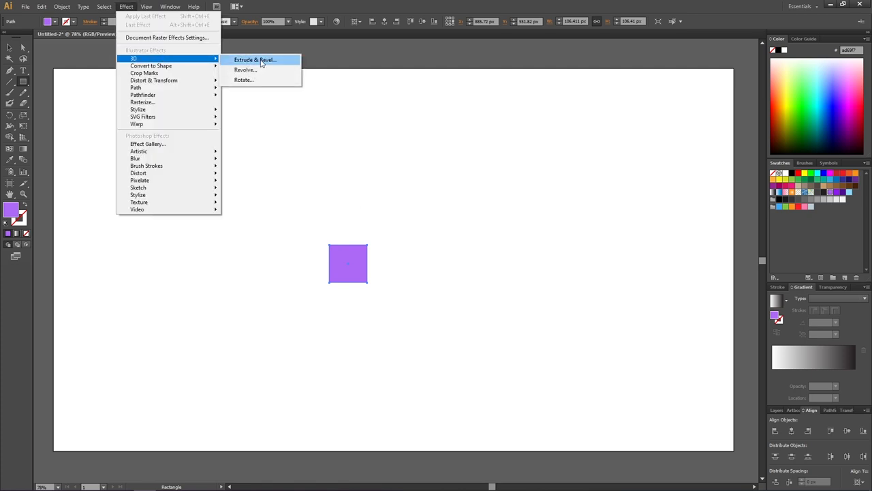
pyautogui.click(254, 60)
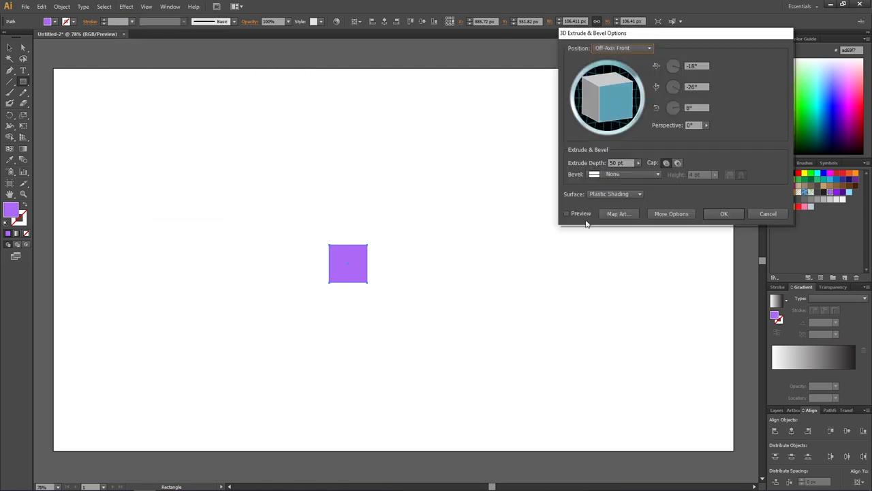
pyautogui.click(567, 214)
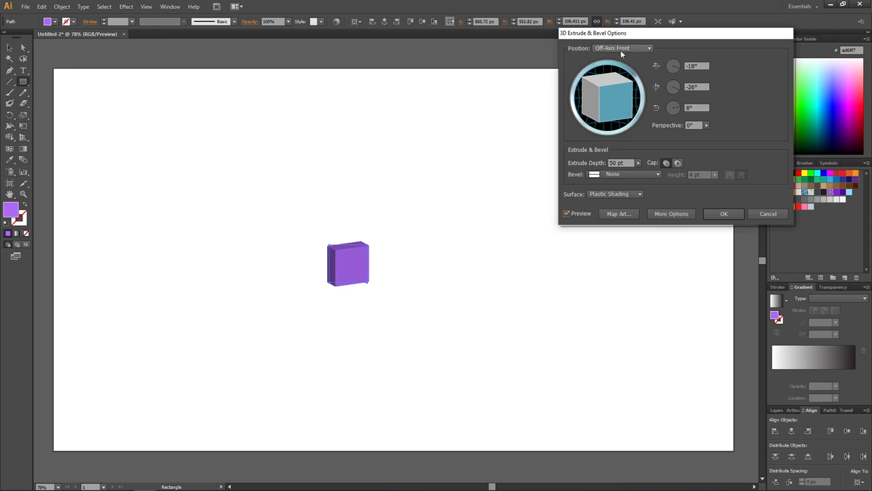
pyautogui.click(621, 47)
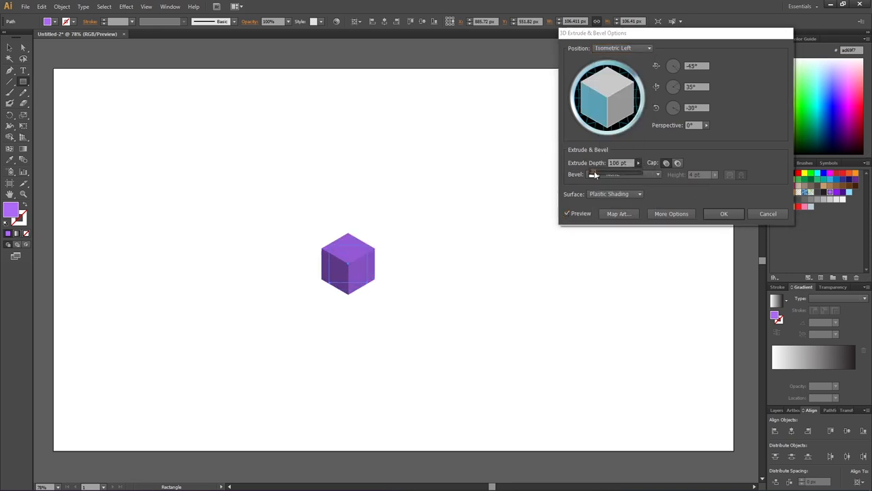
pyautogui.click(618, 214)
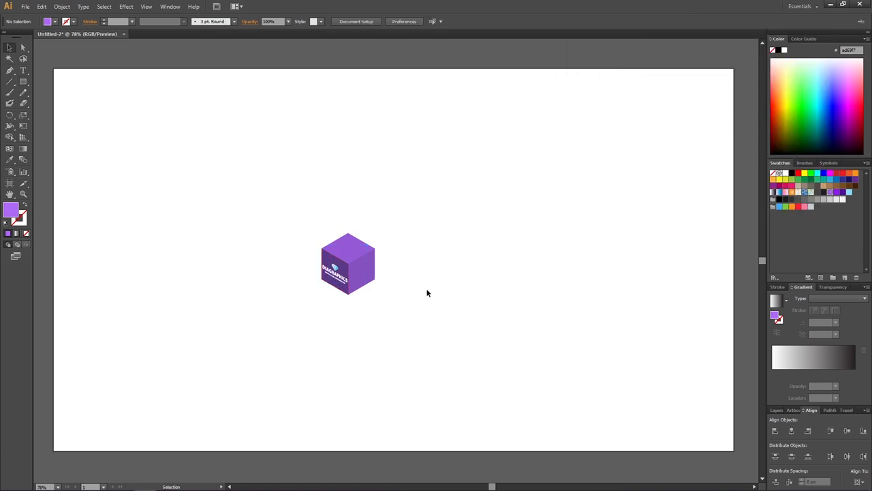
pyautogui.moveTo(344, 255)
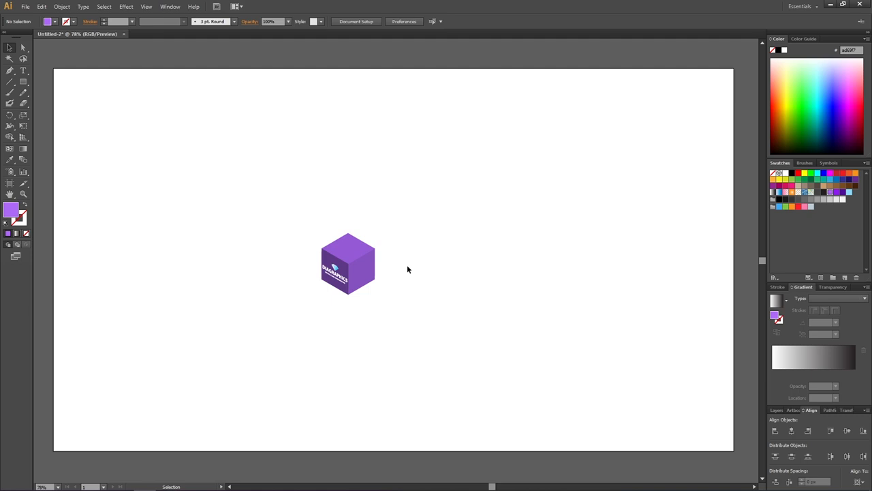
# Select the 3D logo box and bring up its context menu for scaling
pyautogui.click(368, 274)
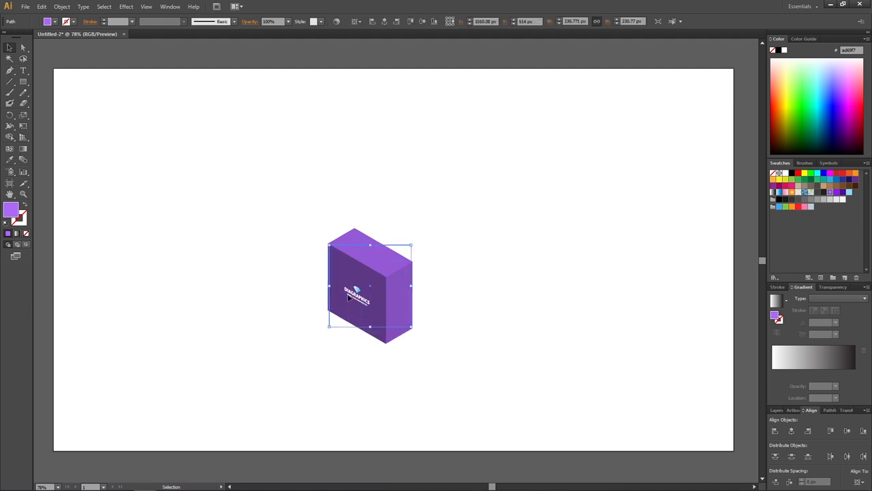
pyautogui.moveTo(377, 265)
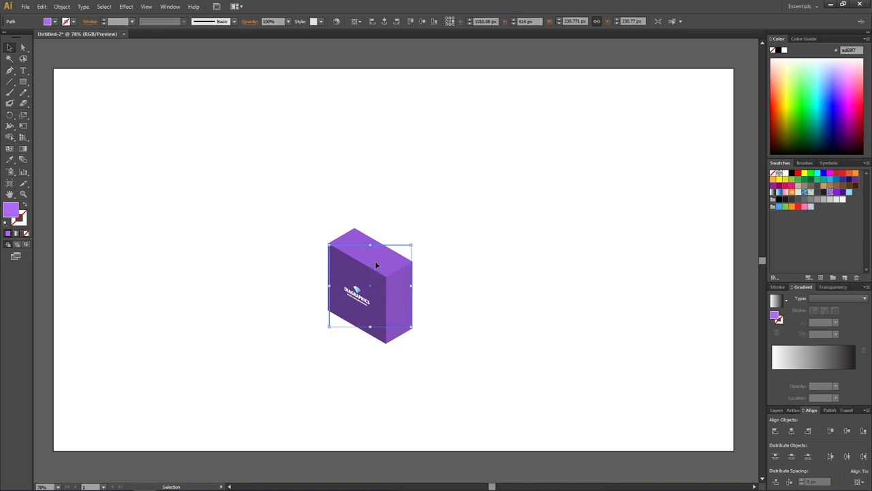
pyautogui.moveTo(391, 255)
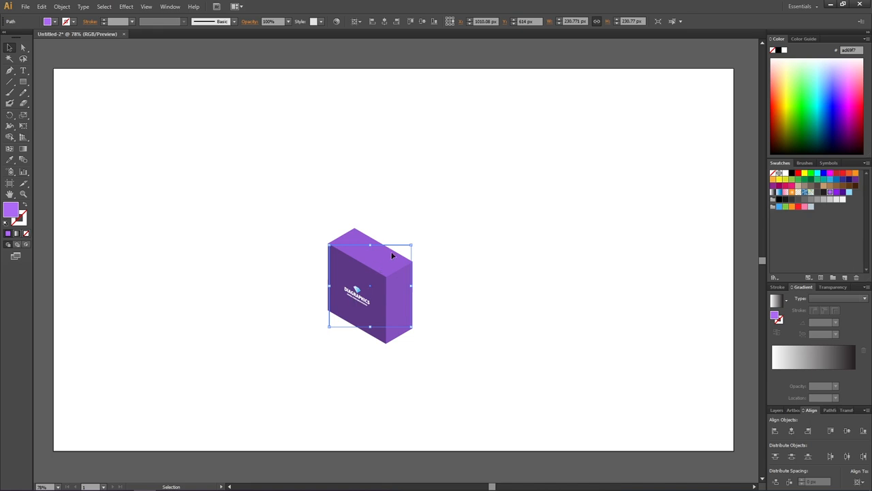
pyautogui.moveTo(398, 260)
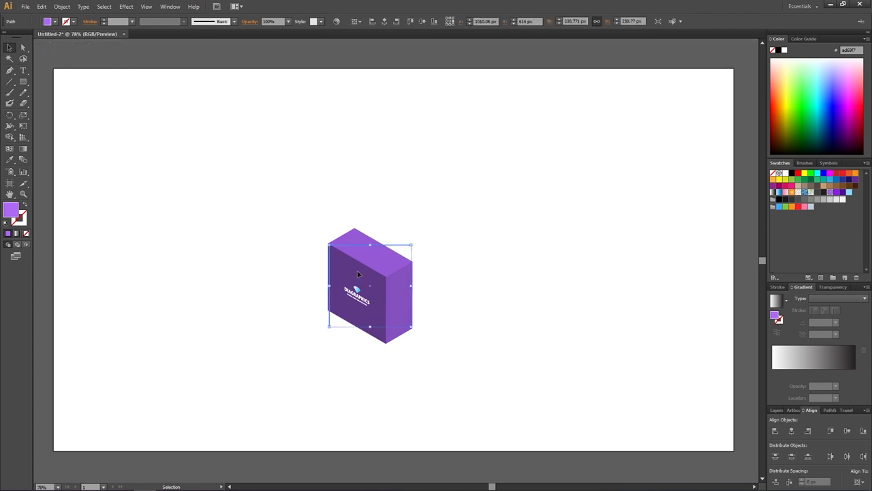
pyautogui.rightClick(359, 274)
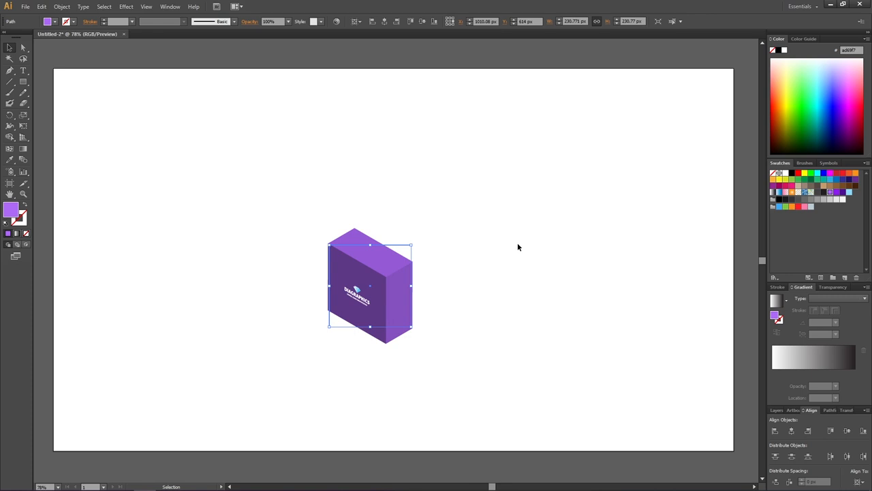
# Re-edit the 3D effect from Appearance with preview and 181 pt depth, reaching Map Art
pyautogui.click(170, 6)
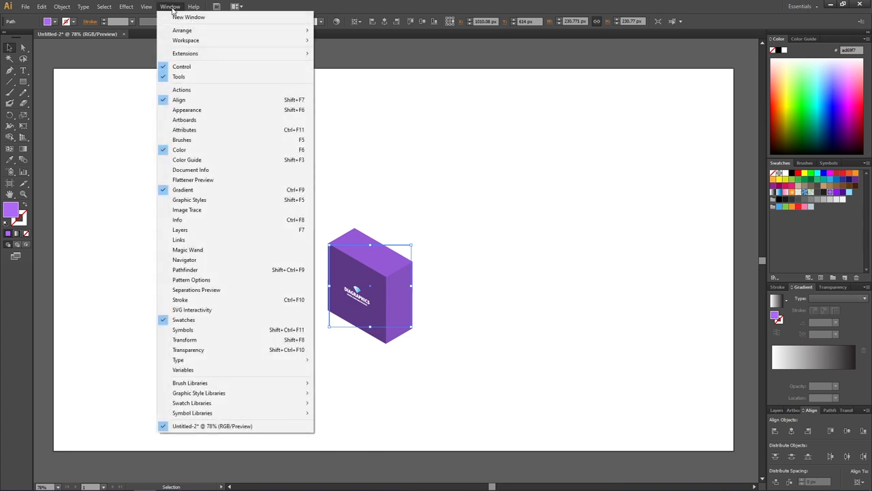
pyautogui.moveTo(187, 110)
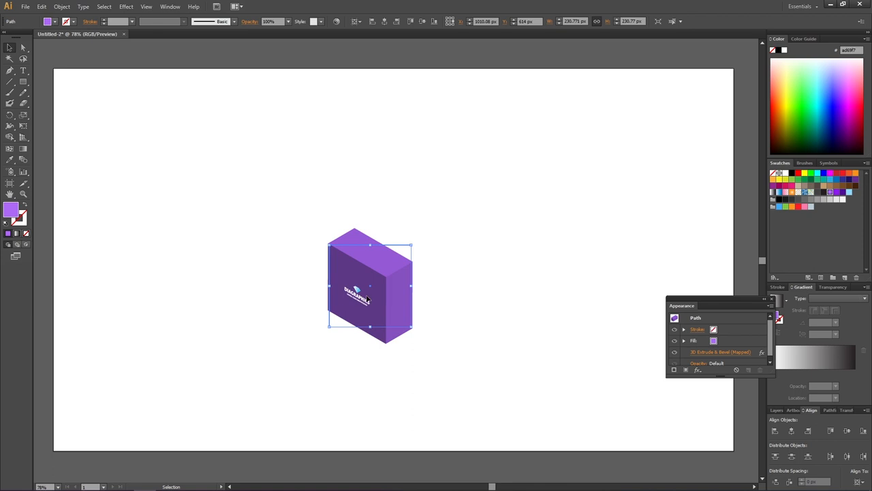
pyautogui.moveTo(712, 356)
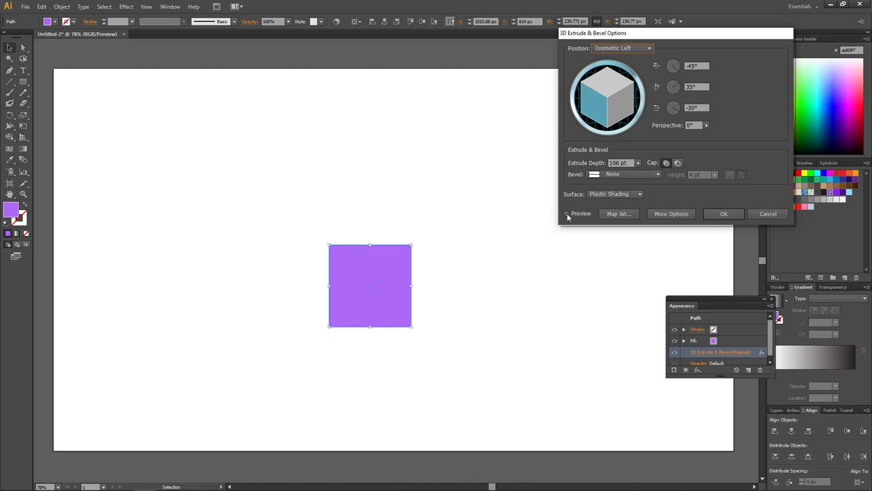
pyautogui.click(567, 213)
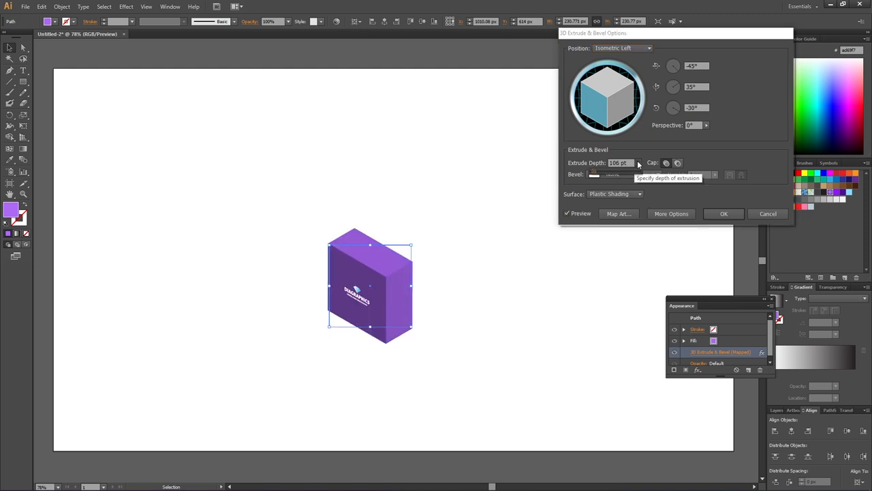
pyautogui.write('181')
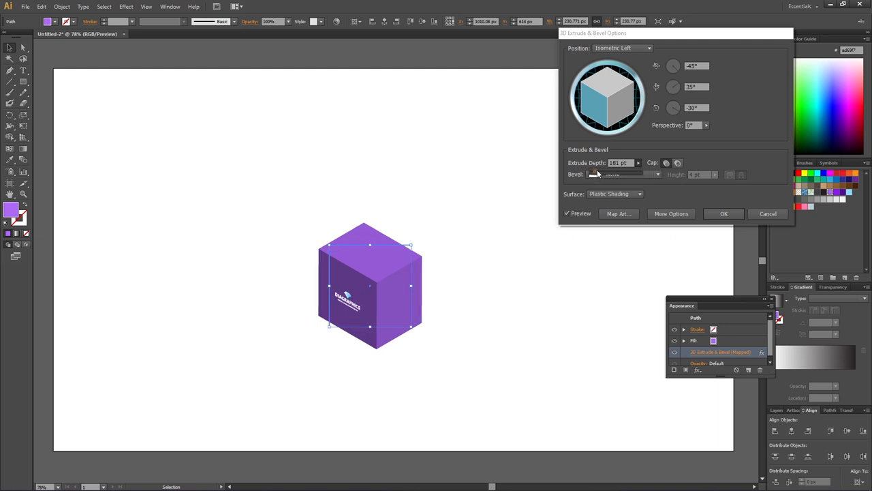
pyautogui.click(618, 213)
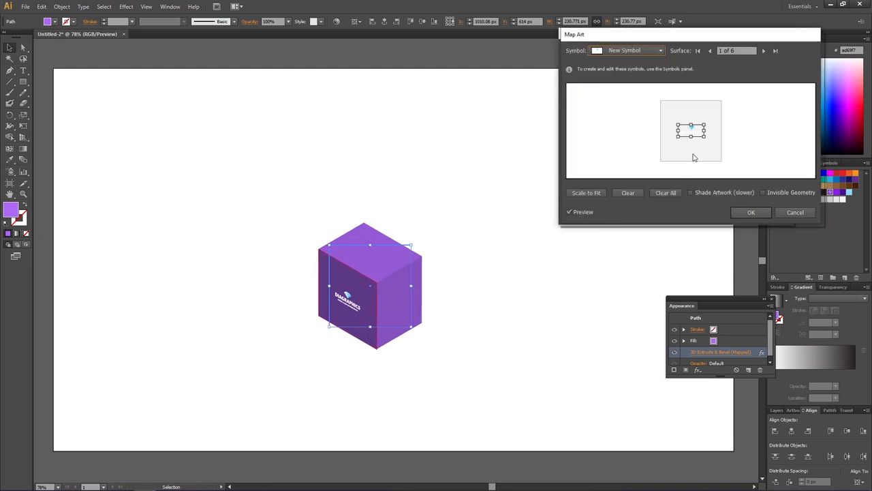